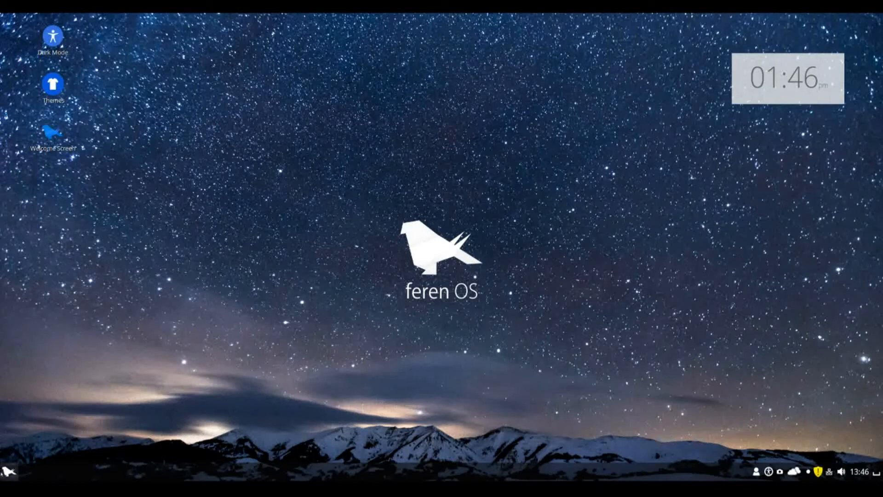
- Browse the menu's All Applications, Preferences, Places and Administration categories, then launch Software Manager
{"action": "left_click", "coordinate": [9, 479]}
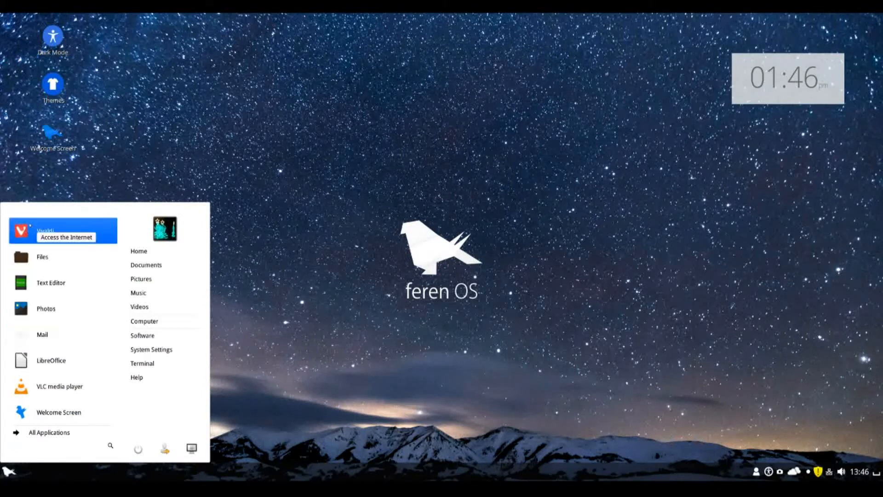
{"action": "mouse_move", "coordinate": [59, 413]}
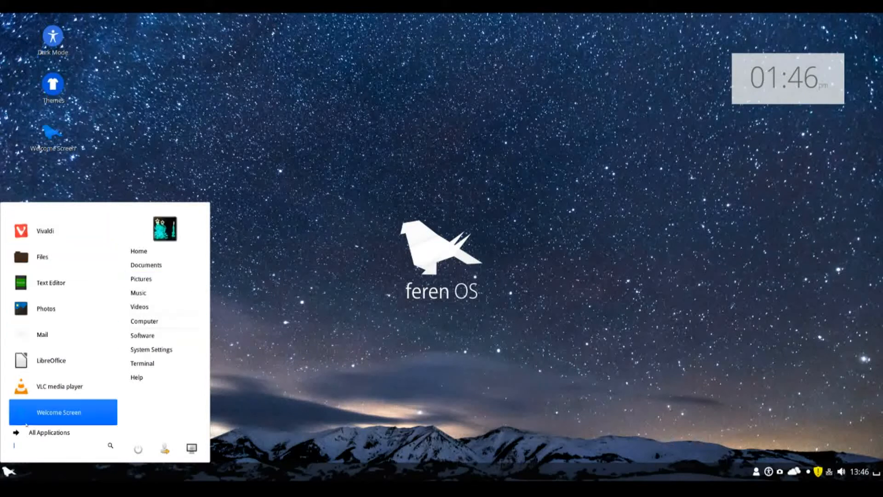
{"action": "left_click", "coordinate": [50, 432]}
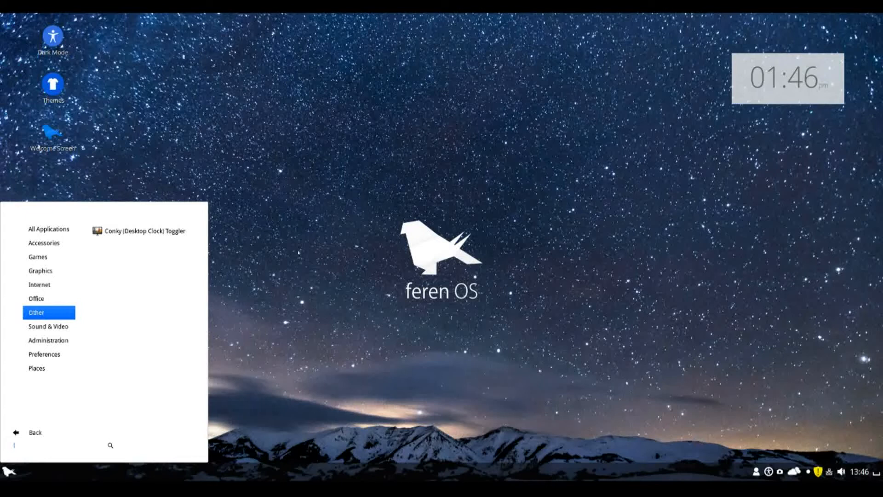
{"action": "mouse_move", "coordinate": [371, 253]}
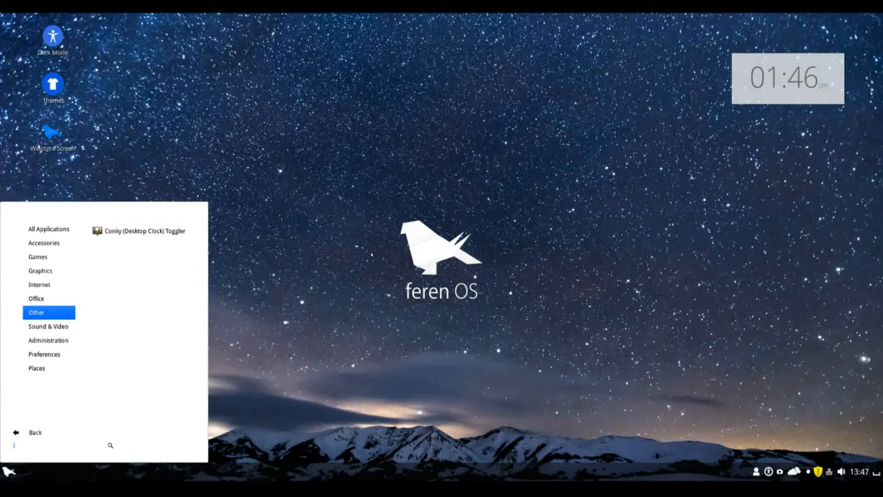
{"action": "left_click", "coordinate": [44, 354]}
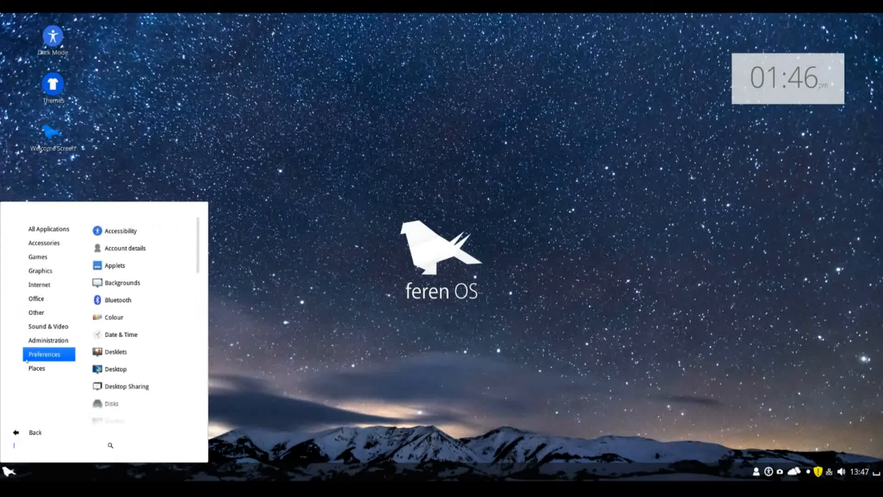
{"action": "left_click", "coordinate": [37, 368]}
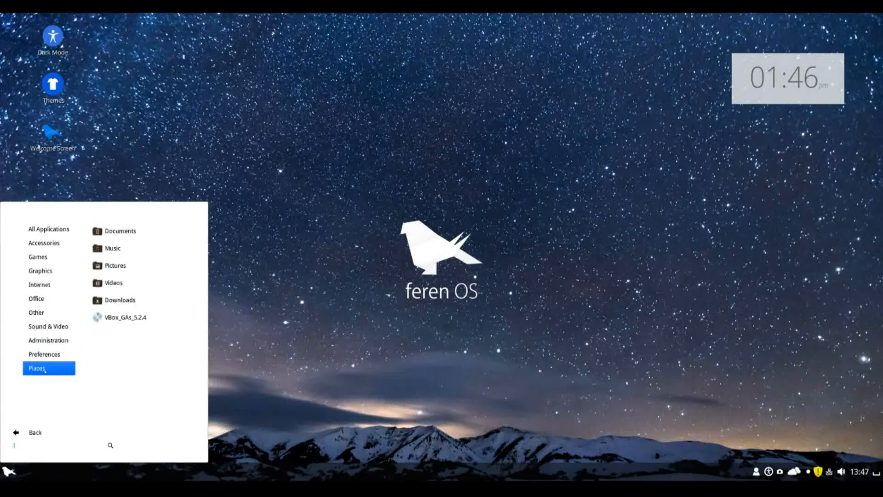
{"action": "left_click", "coordinate": [48, 340]}
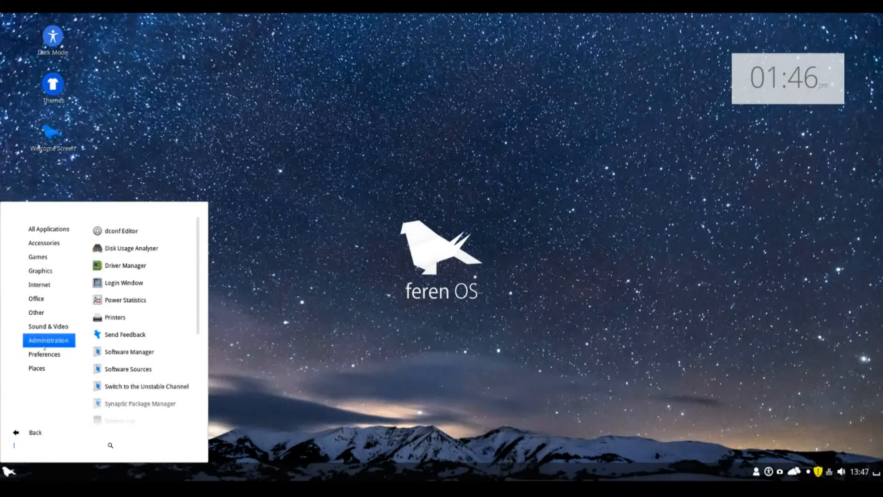
{"action": "type", "text": "times"}
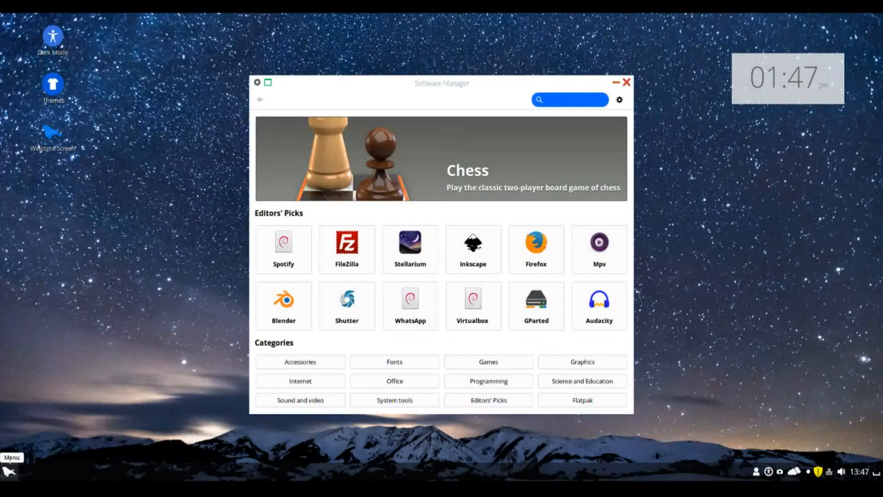
- Move the Software Manager window aside and close it
{"action": "left_click_drag", "start_coordinate": [443, 83], "coordinate": [410, 89]}
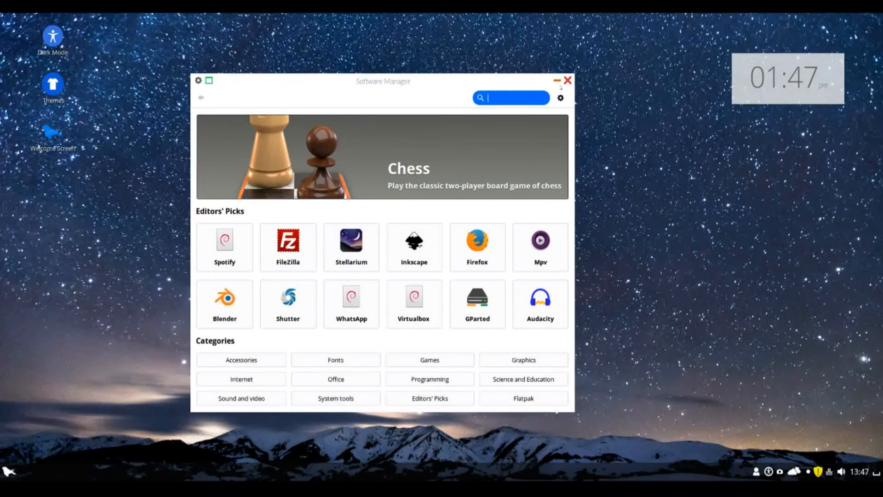
{"action": "left_click", "coordinate": [566, 80]}
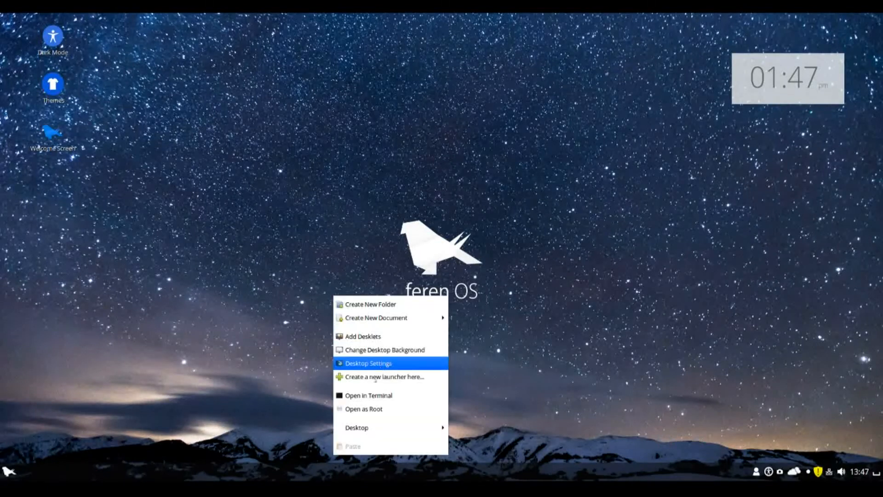
- From the desktop menu's Change Desktop Background, apply the brown leather wallpaper
{"action": "left_click", "coordinate": [276, 338]}
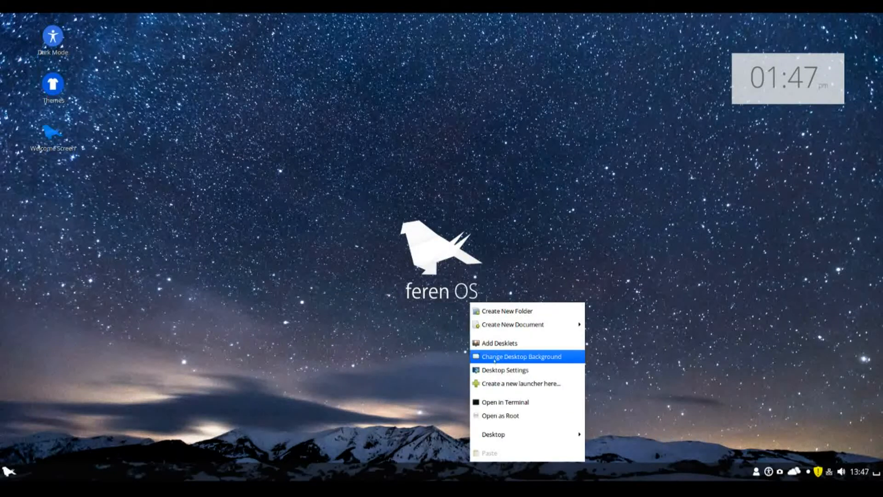
{"action": "left_click", "coordinate": [522, 356]}
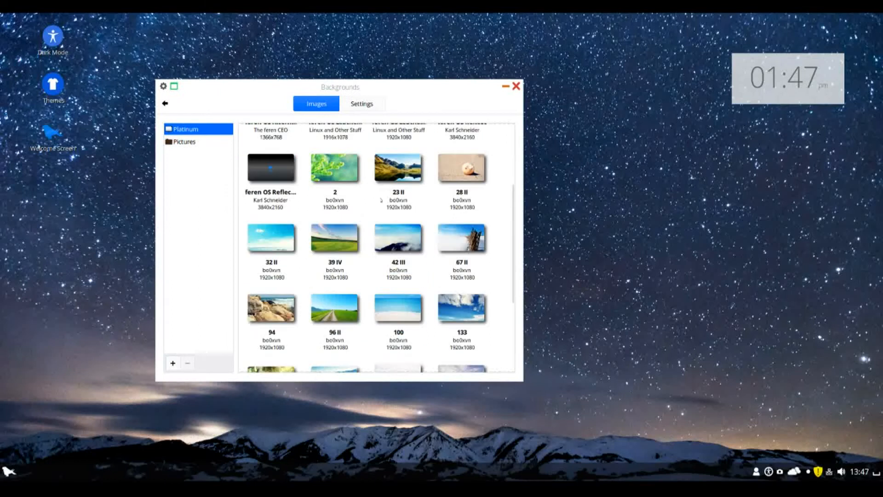
{"action": "scroll", "scroll_direction": "up", "scroll_amount": 3}
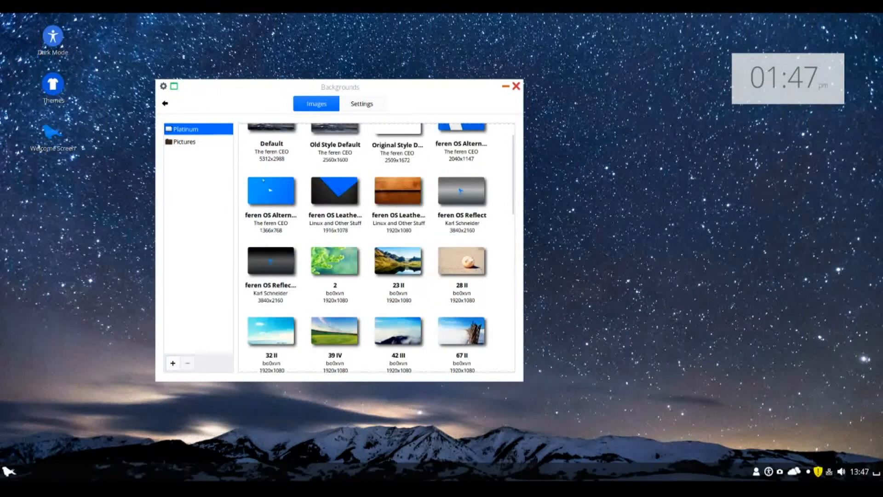
{"action": "left_click", "coordinate": [272, 190]}
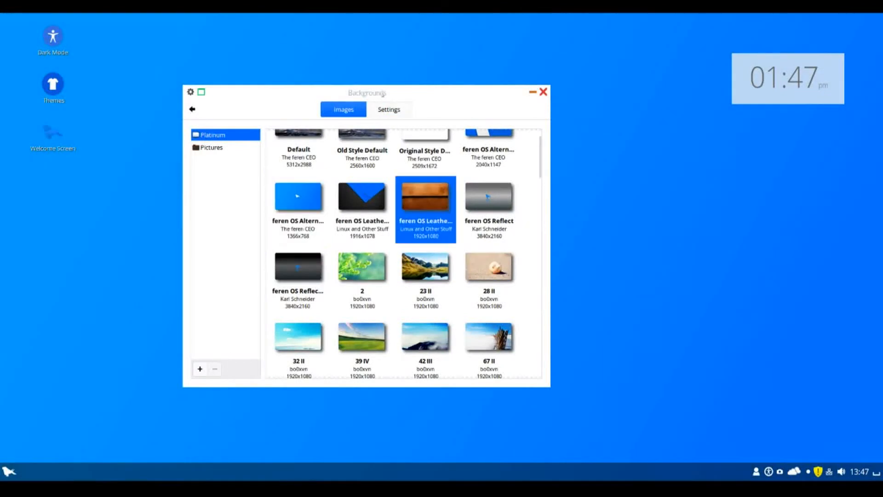
{"action": "left_click", "coordinate": [425, 197]}
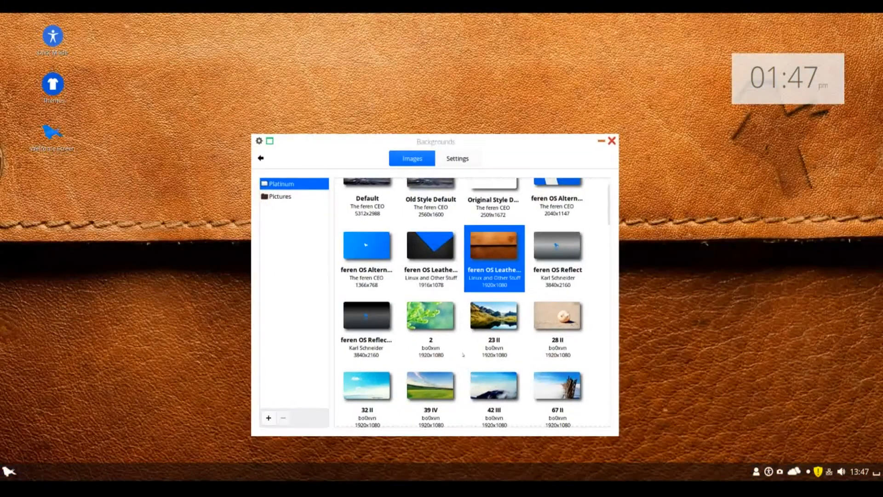
- Try the husky photo Unsplash 6, then settle on the snowy mountain landscape wallpaper
{"action": "scroll", "scroll_direction": "down", "scroll_amount": 3}
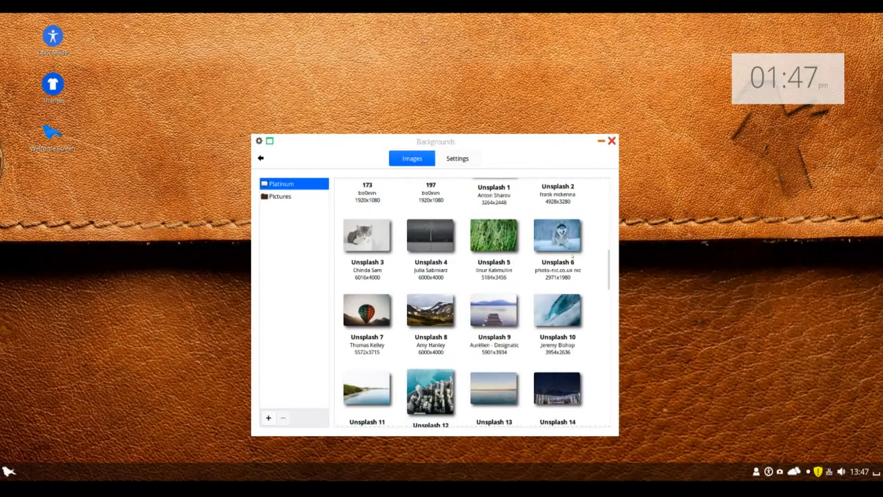
{"action": "left_click", "coordinate": [558, 236]}
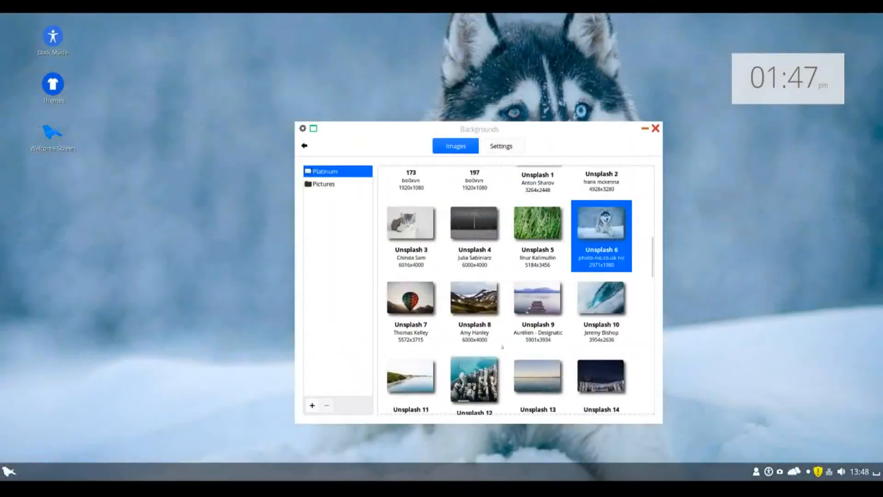
{"action": "left_click", "coordinate": [475, 298]}
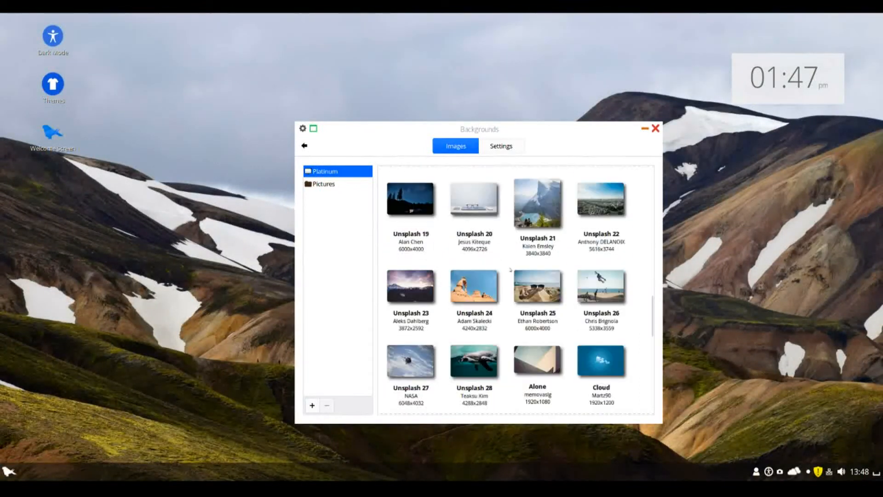
{"action": "scroll", "scroll_direction": "down", "scroll_amount": 3}
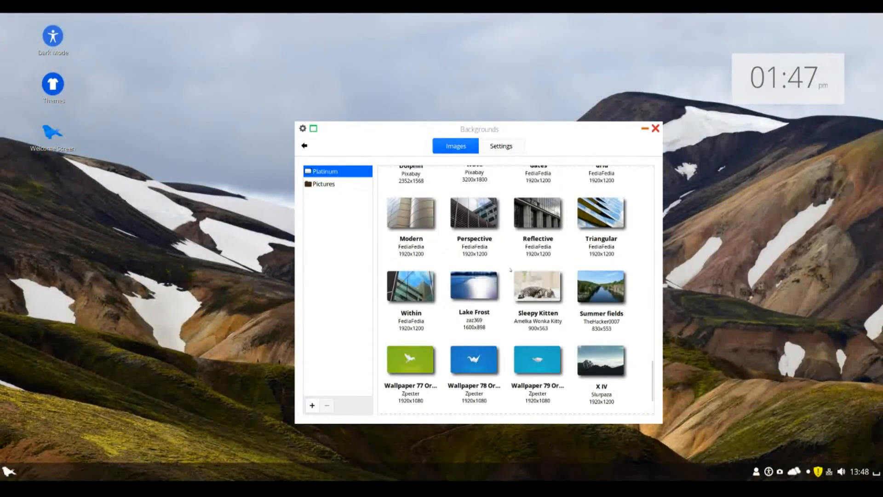
{"action": "scroll", "scroll_direction": "down", "scroll_amount": 3}
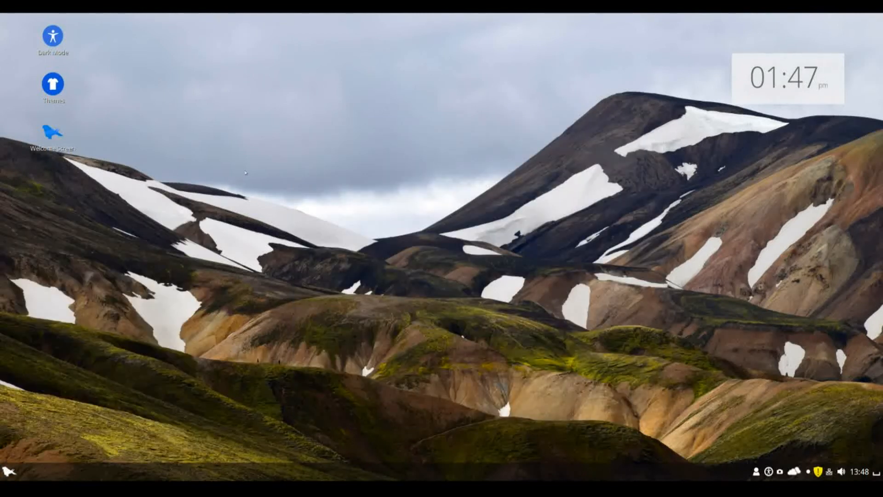
{"action": "mouse_move", "coordinate": [88, 91]}
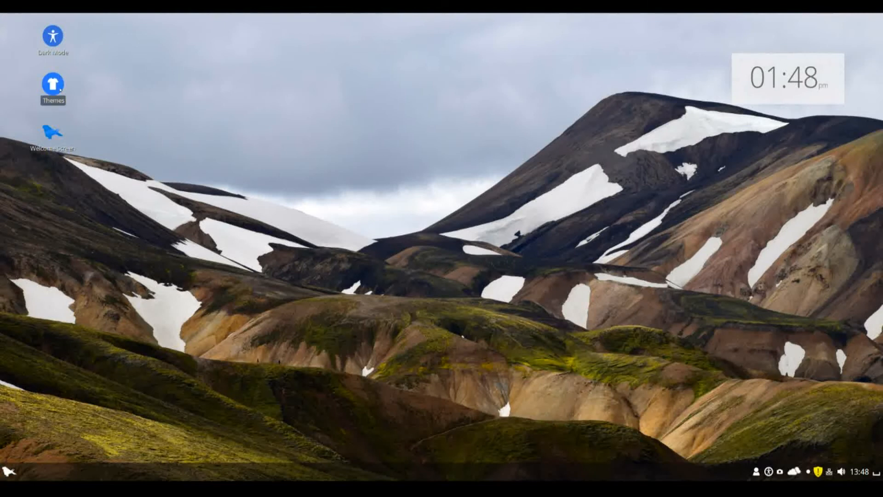
- Launch Feren OS Themes from its desktop icon
{"action": "double_click", "coordinate": [52, 84]}
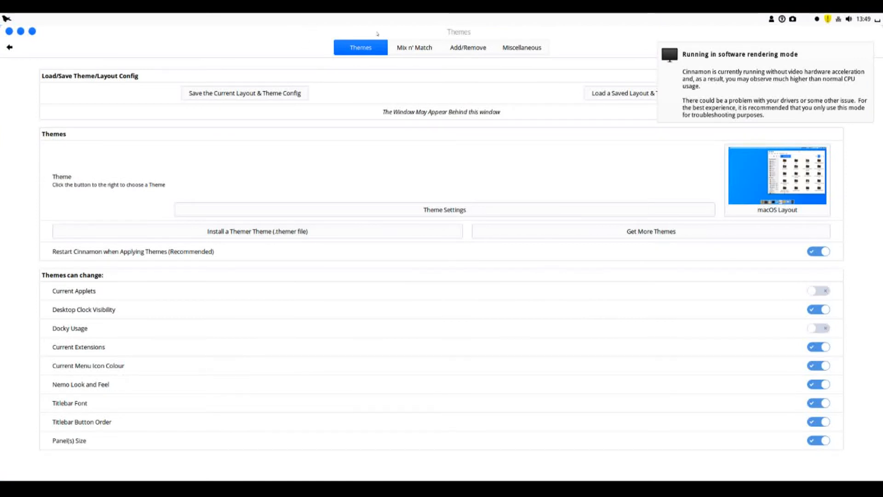
{"action": "mouse_move", "coordinate": [185, 29]}
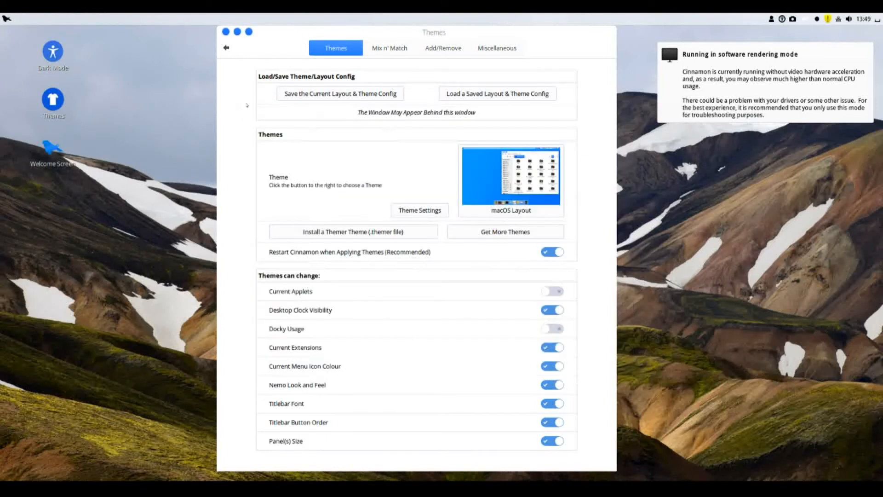
- View the available themes list and the Mix n' Match component options
{"action": "left_click", "coordinate": [512, 175]}
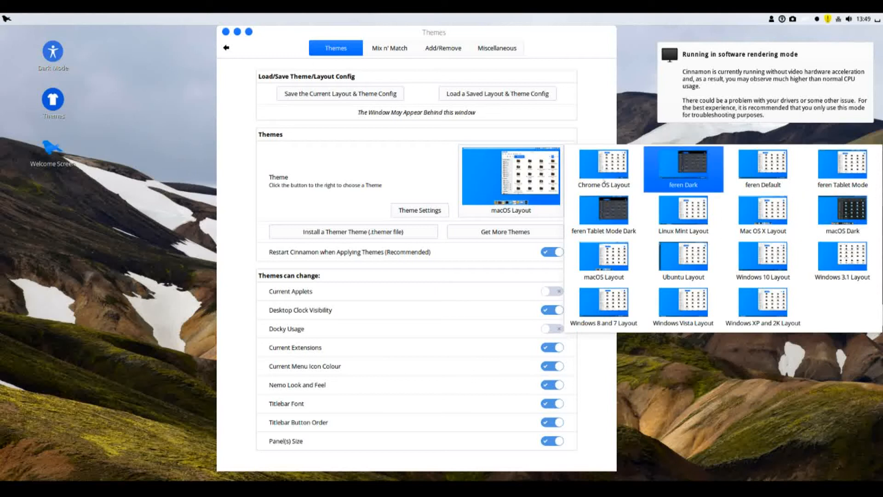
{"action": "left_click", "coordinate": [390, 48]}
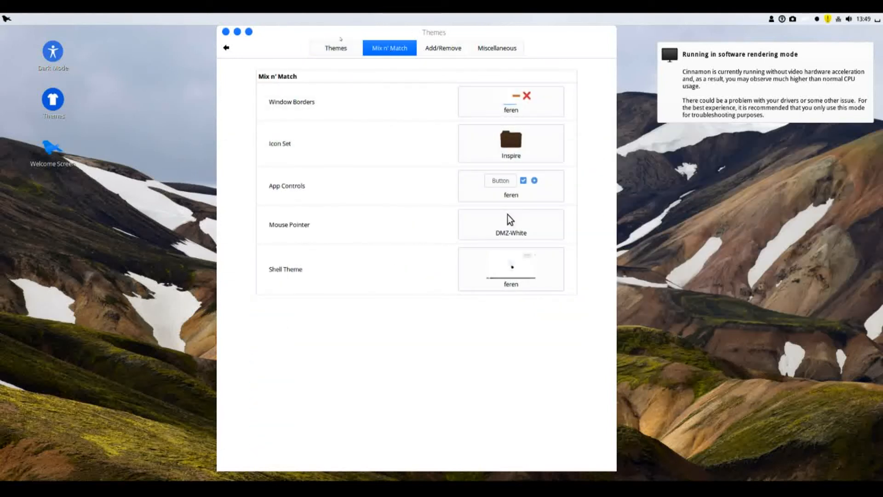
{"action": "left_click", "coordinate": [335, 47]}
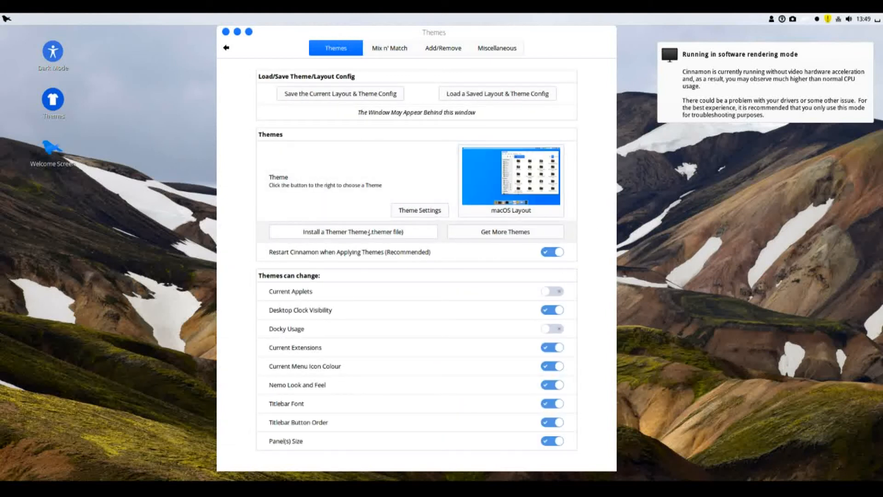
- Start Install a Themer Theme with the admin password, cancel the file choice, then go to Get More Themes
{"action": "left_click", "coordinate": [350, 232]}
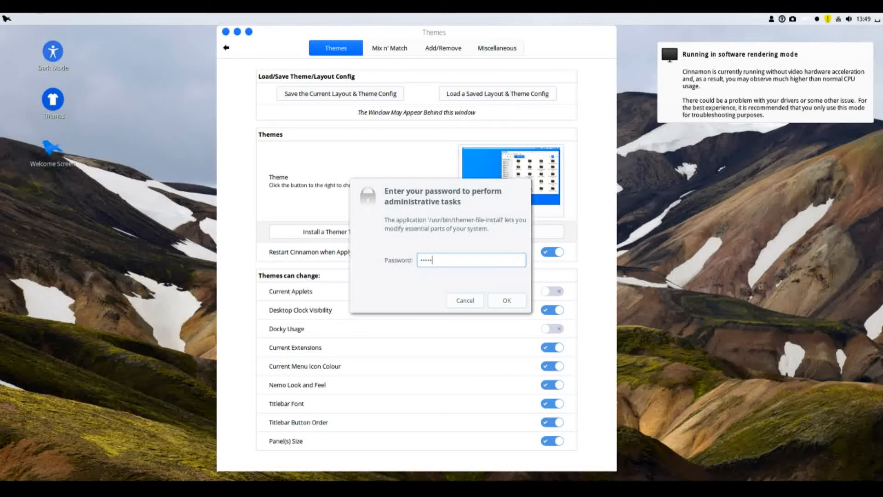
{"action": "left_click", "coordinate": [506, 300]}
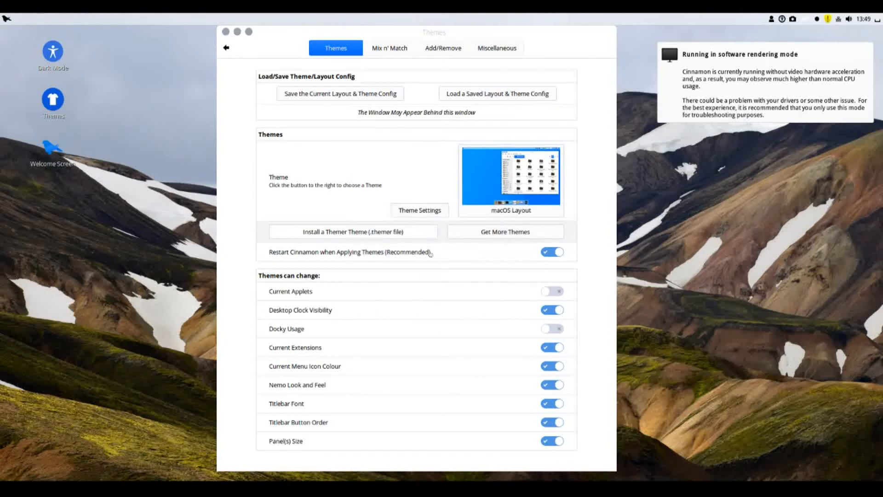
{"action": "left_click", "coordinate": [341, 231]}
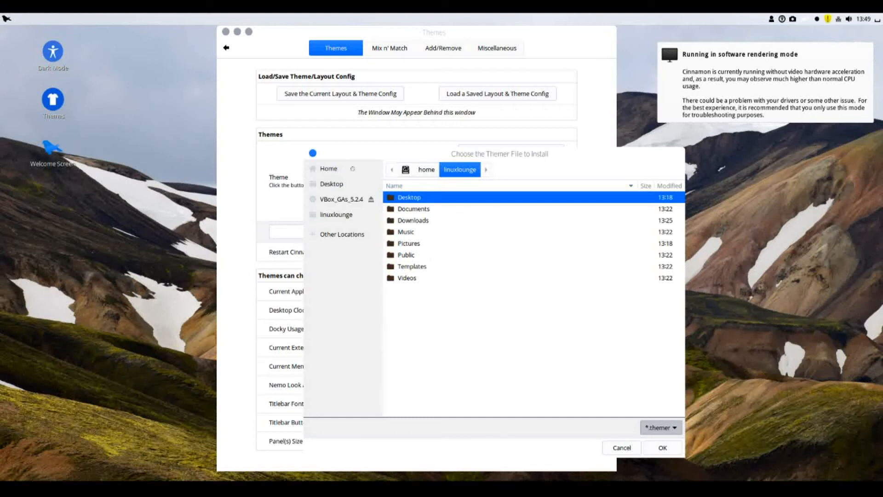
{"action": "left_click", "coordinate": [622, 447]}
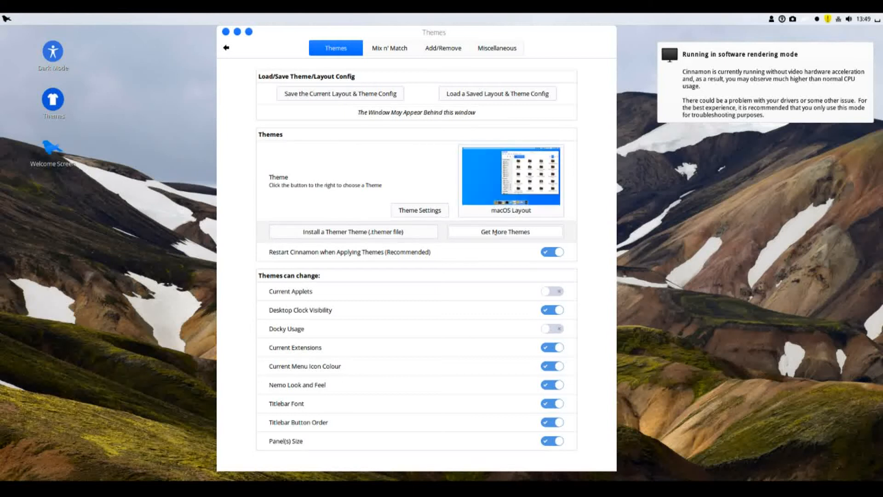
{"action": "left_click", "coordinate": [506, 232]}
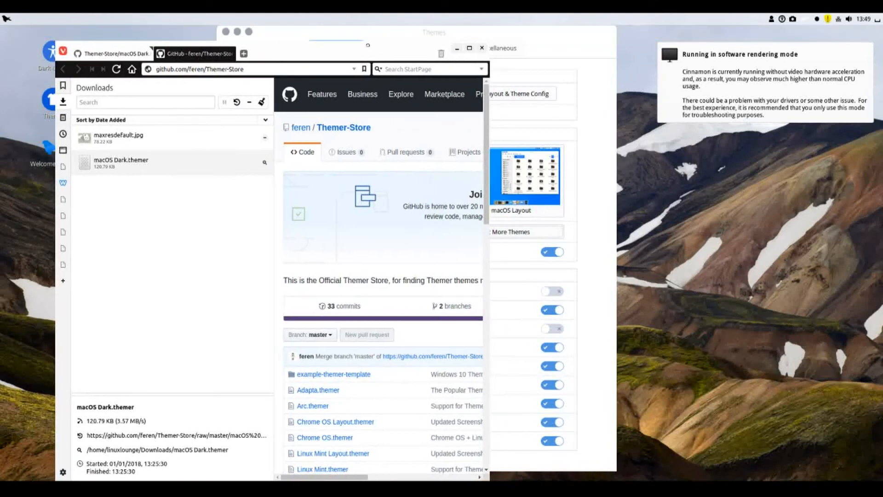
- Scroll through the Themer-Store file list on GitHub
{"action": "scroll", "scroll_direction": "down", "scroll_amount": 3}
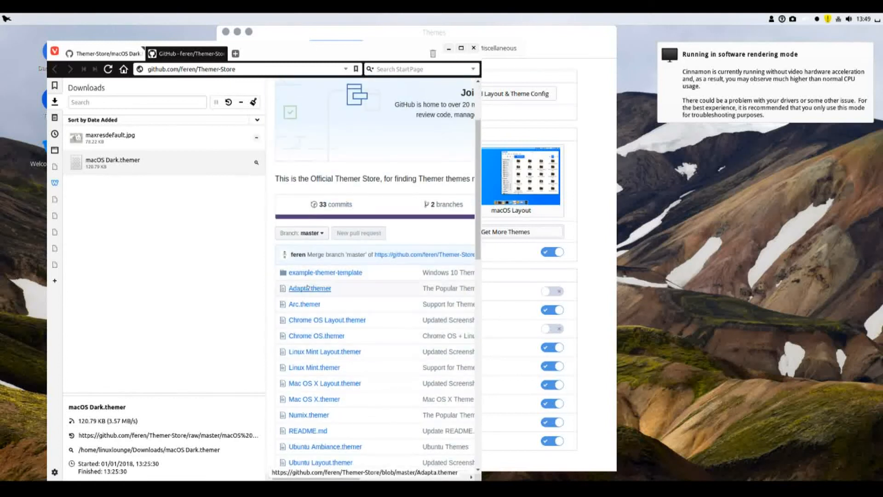
{"action": "scroll", "scroll_direction": "down", "scroll_amount": 3}
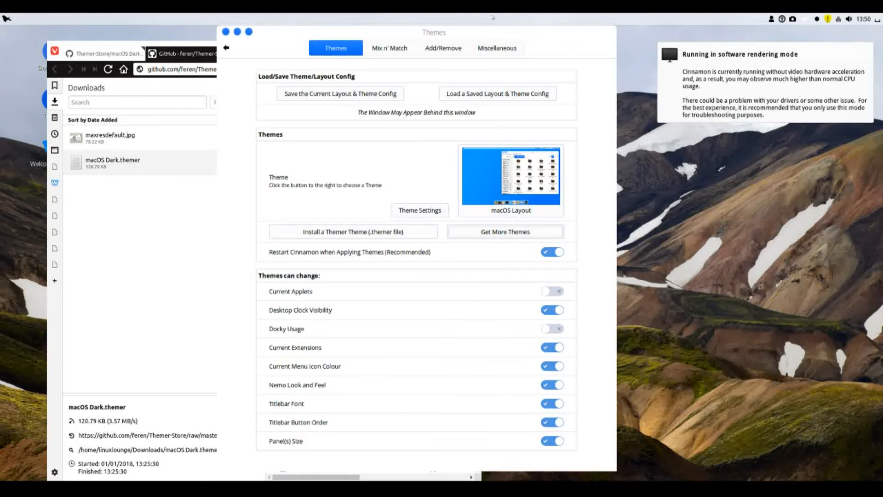
- Apply the downloaded macOS Dark.themer and show the applications menu in the new dark style
{"action": "left_click", "coordinate": [510, 177]}
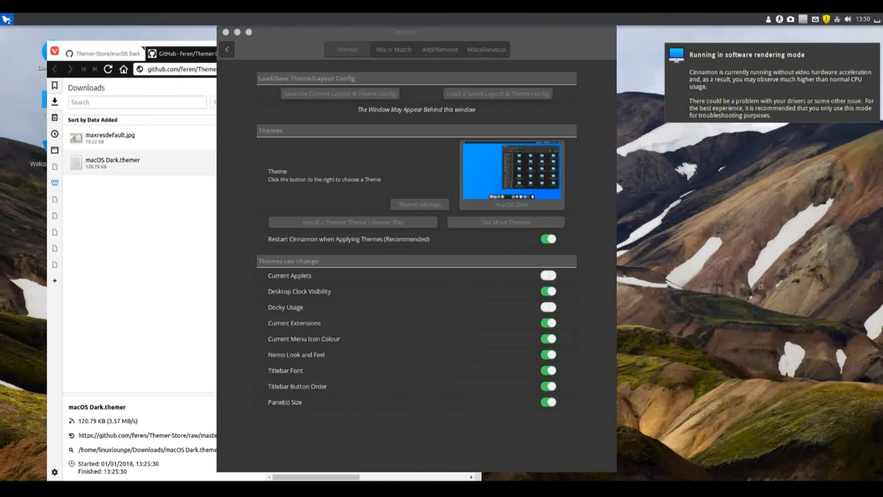
{"action": "mouse_move", "coordinate": [244, 215]}
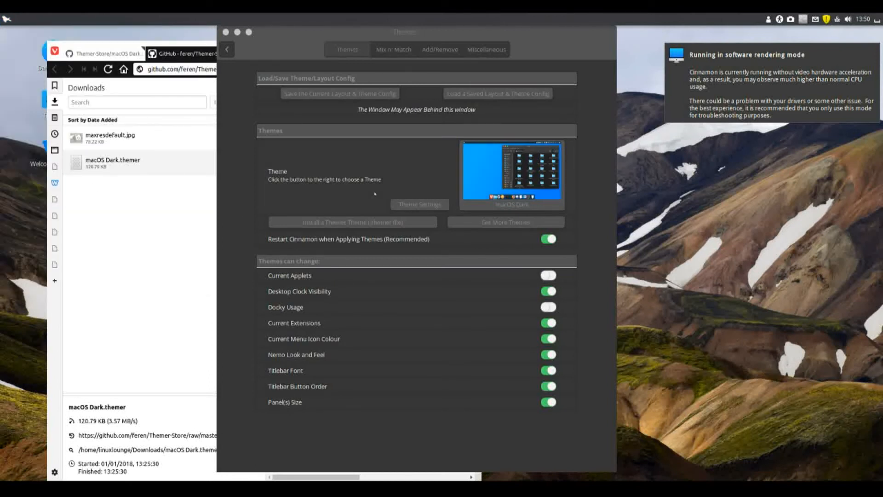
{"action": "left_click", "coordinate": [6, 17]}
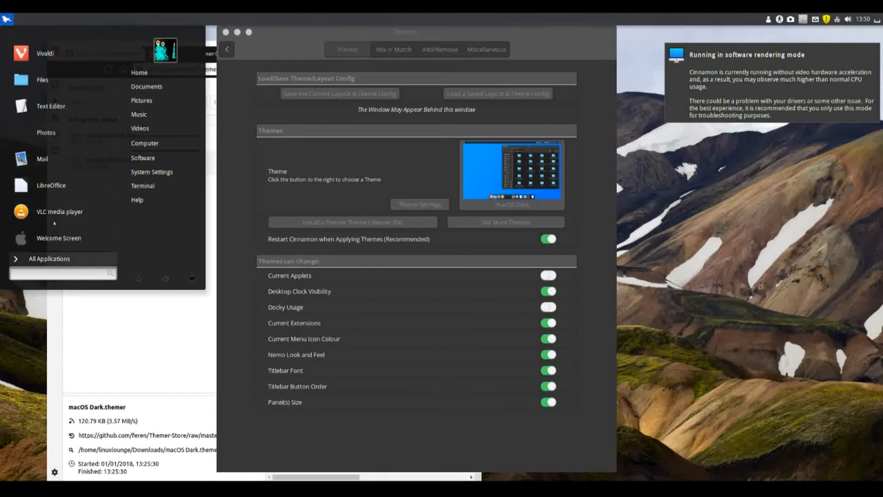
{"action": "mouse_move", "coordinate": [42, 159]}
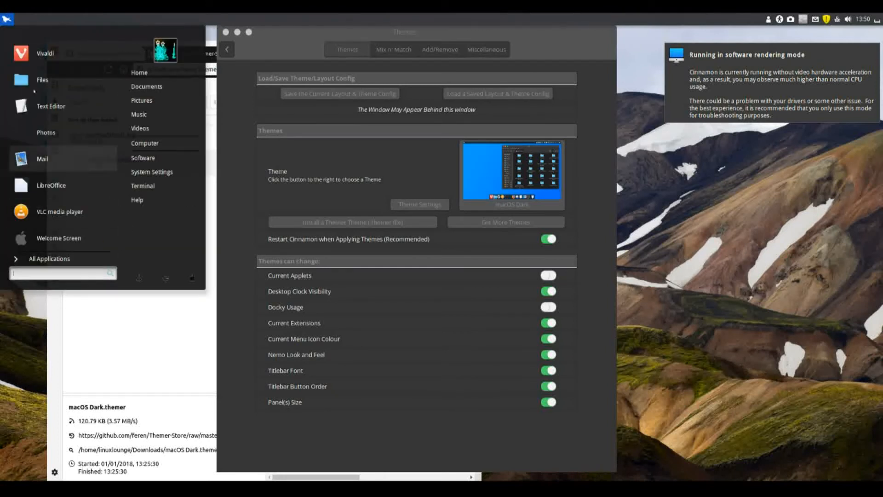
{"action": "mouse_move", "coordinate": [45, 138]}
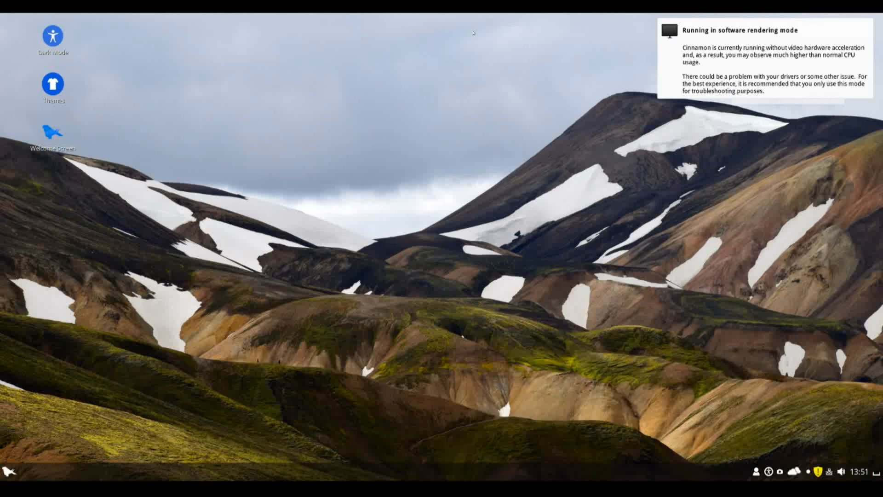
{"action": "mouse_move", "coordinate": [342, 346]}
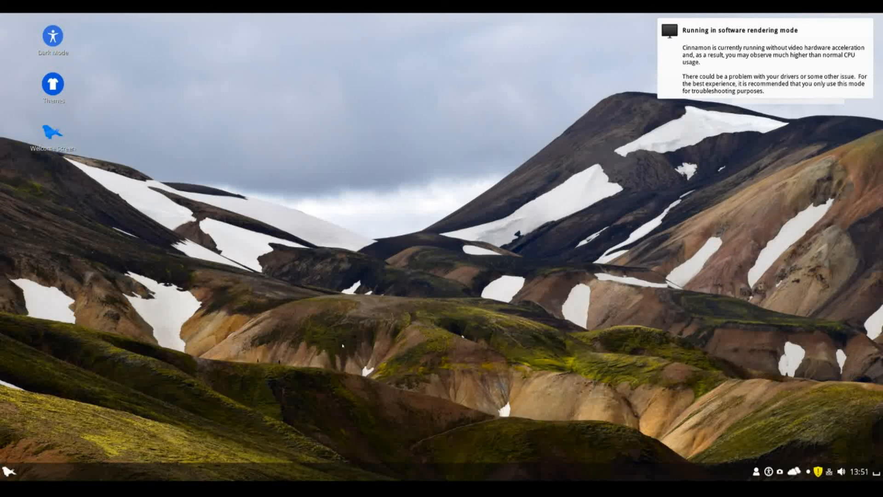